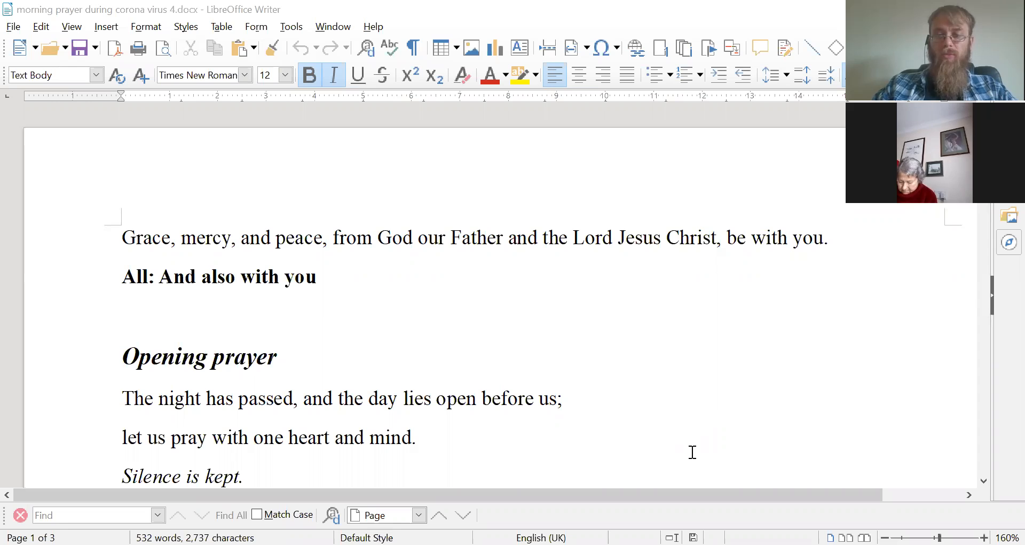
scroll(down, 3)
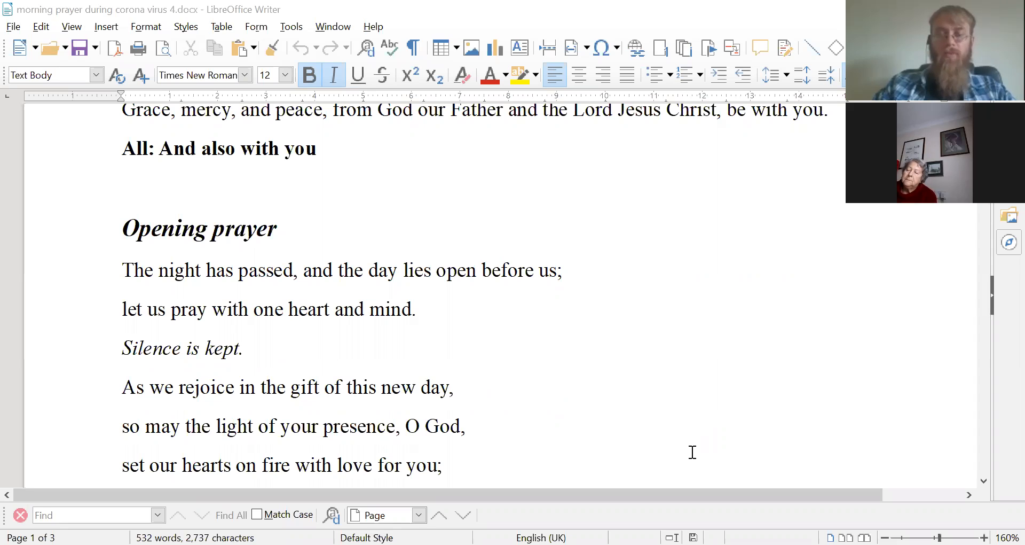
mouse_move(696, 418)
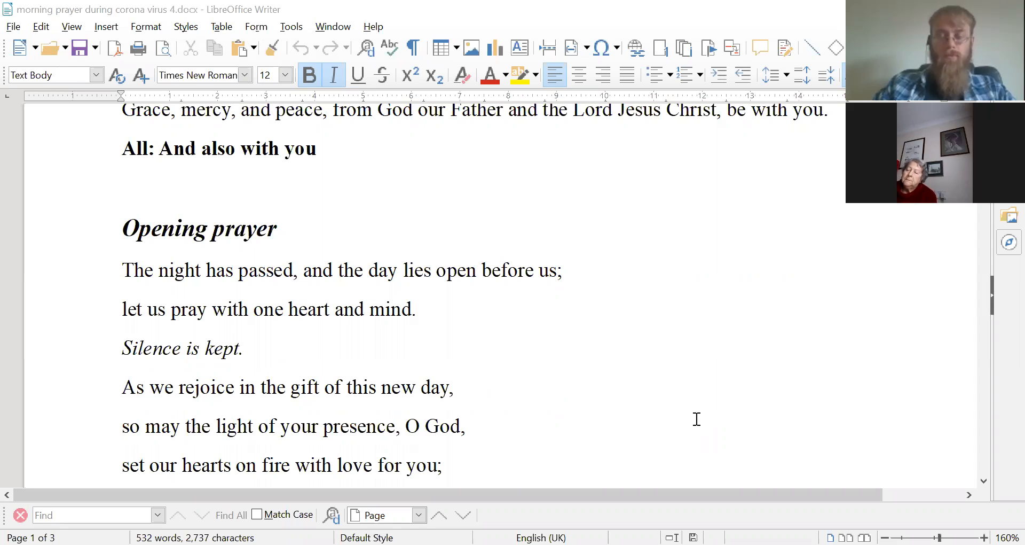
scroll(down, 3)
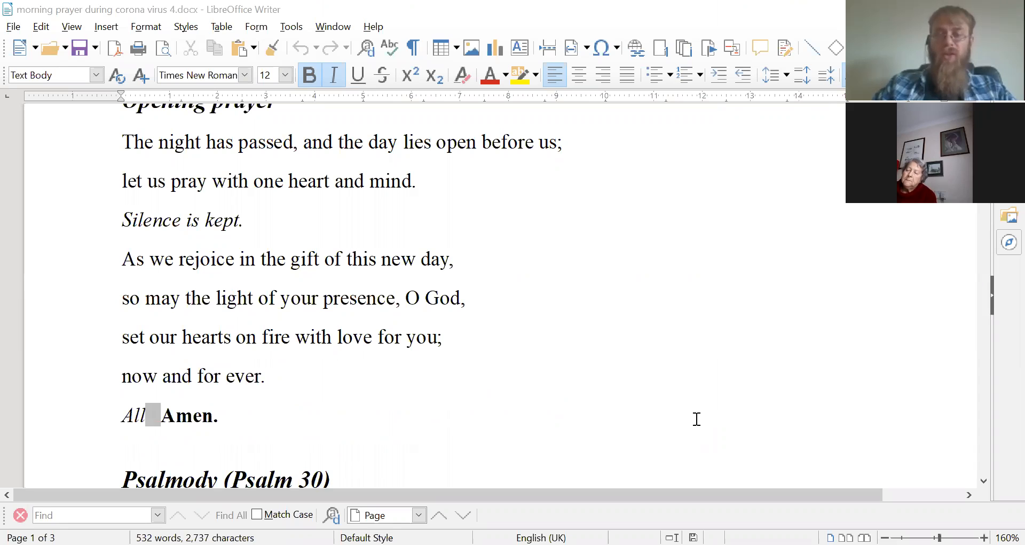
scroll(down, 3)
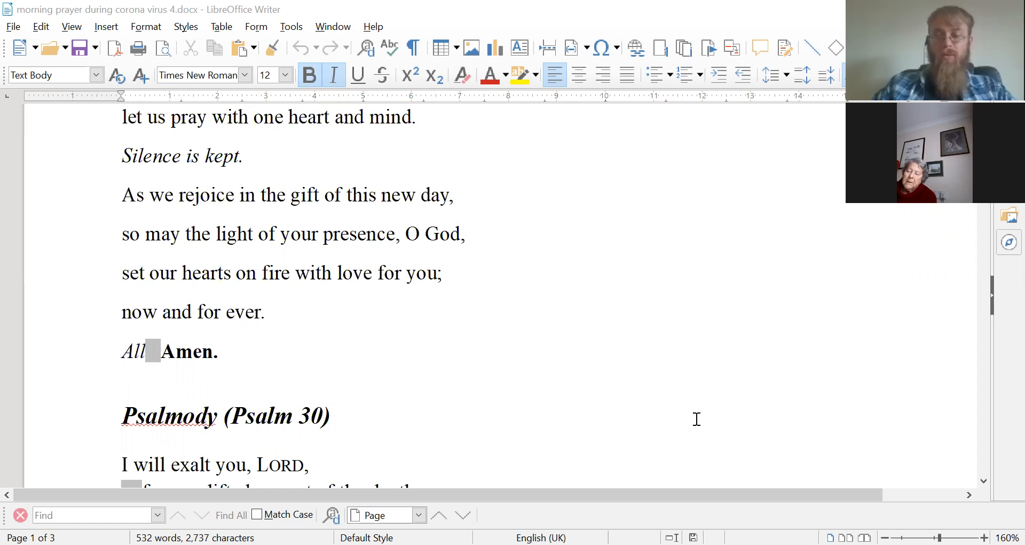
scroll(down, 3)
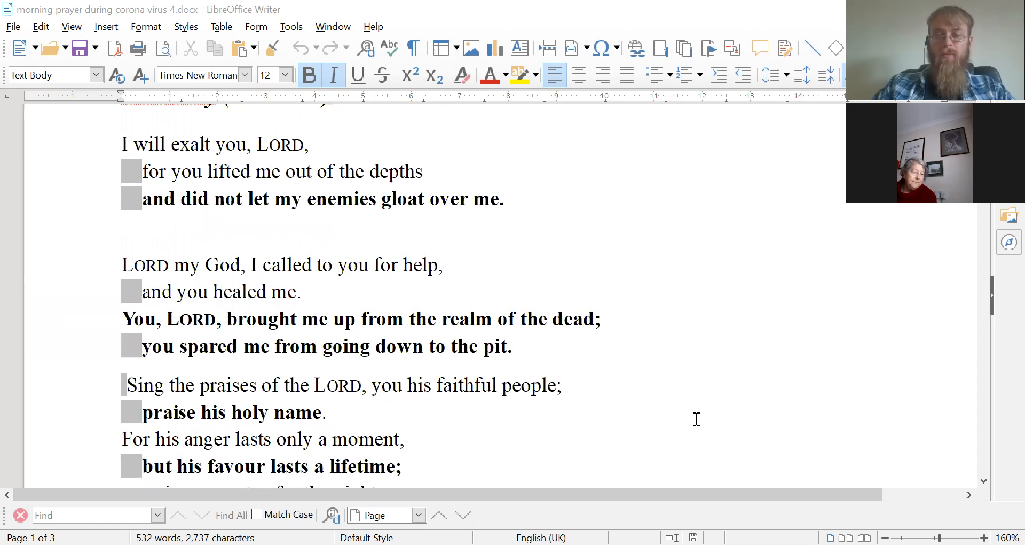
scroll(up, 3)
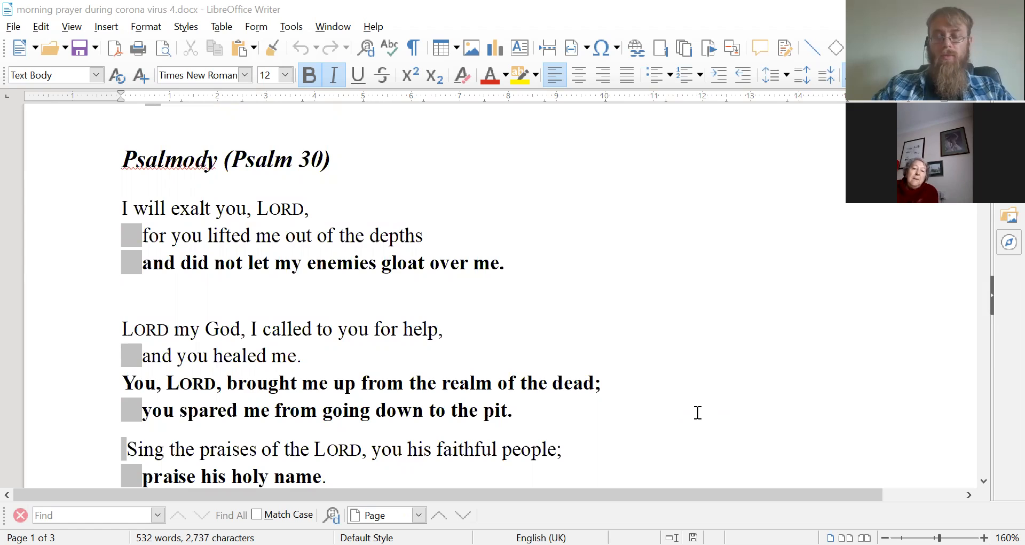
scroll(down, 3)
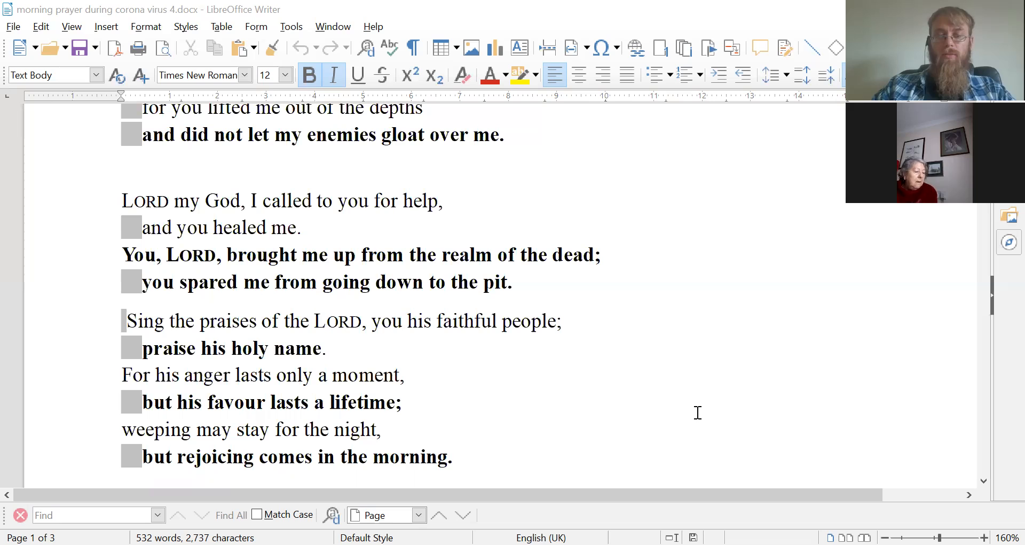
scroll(down, 3)
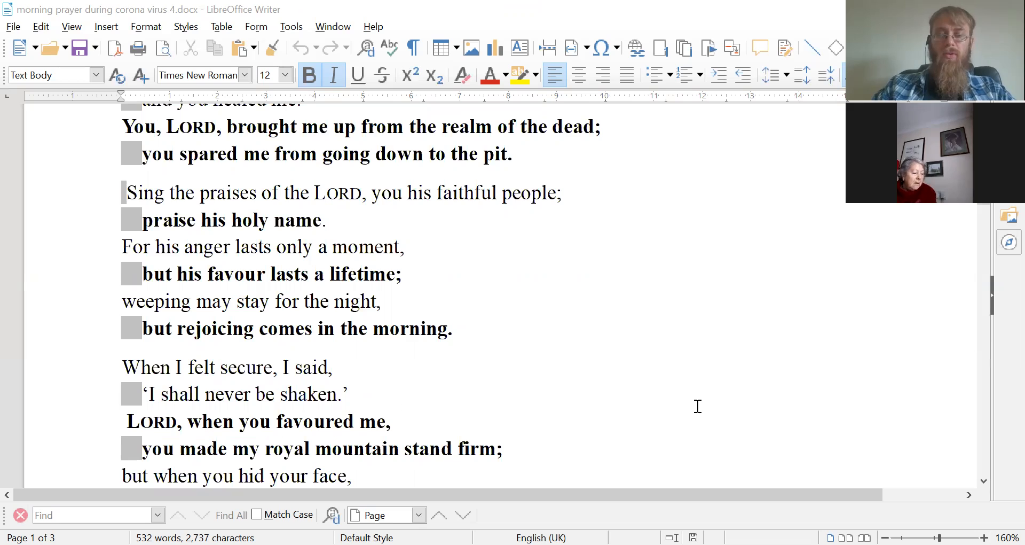
scroll(down, 3)
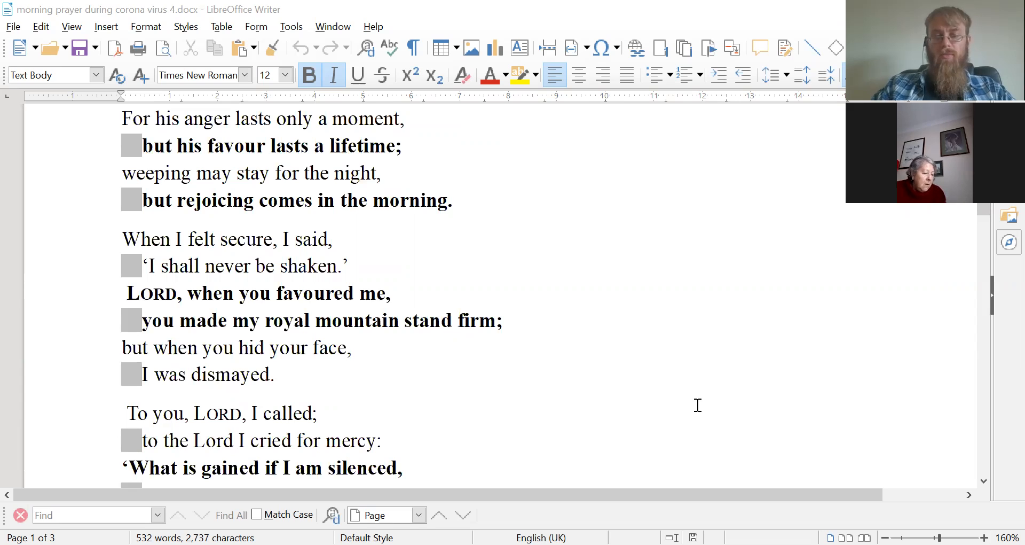
scroll(down, 3)
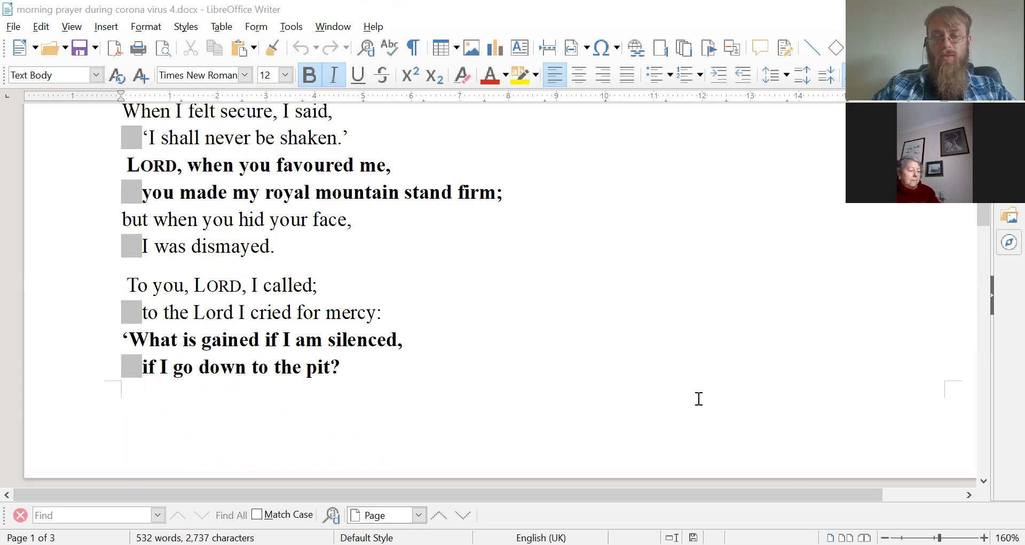
scroll(down, 3)
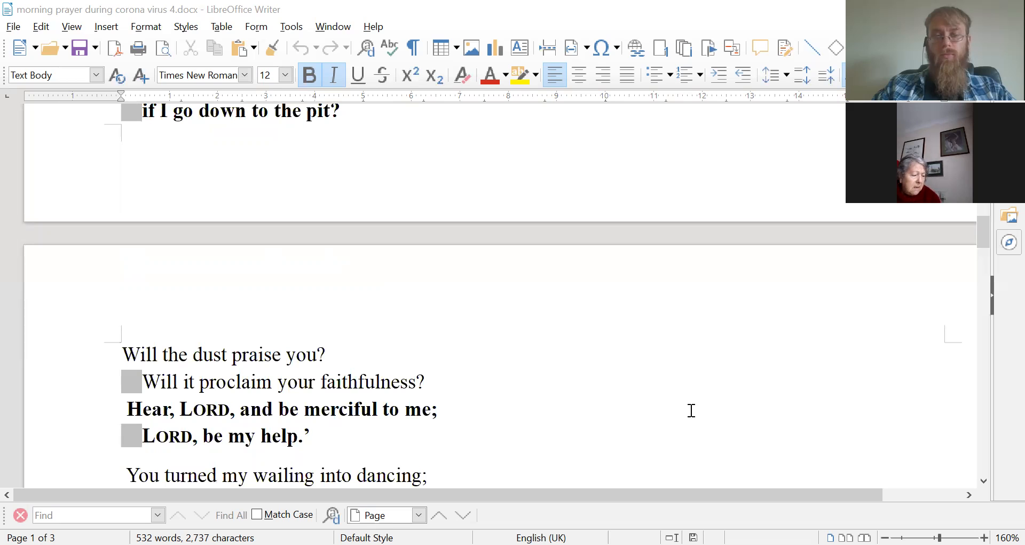
scroll(down, 3)
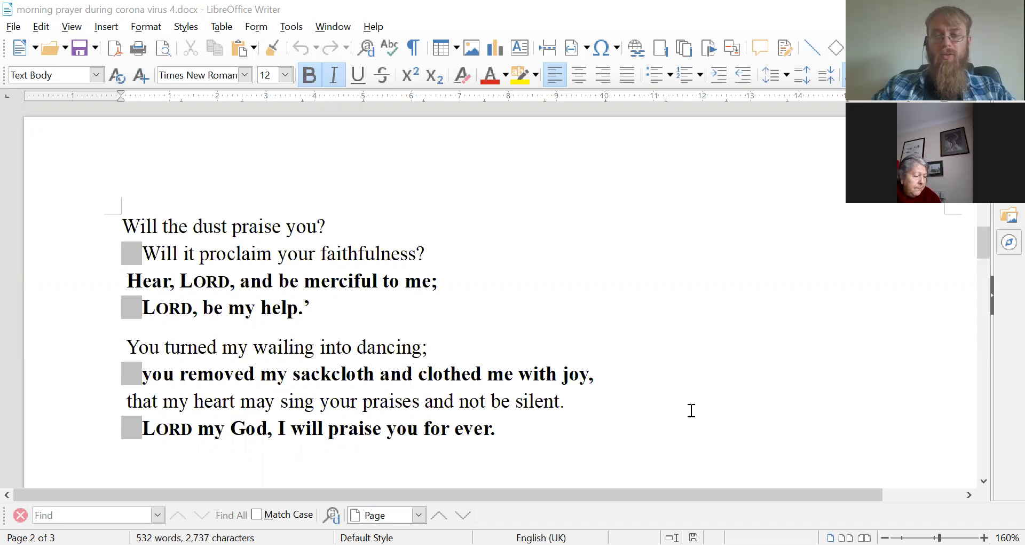
scroll(down, 3)
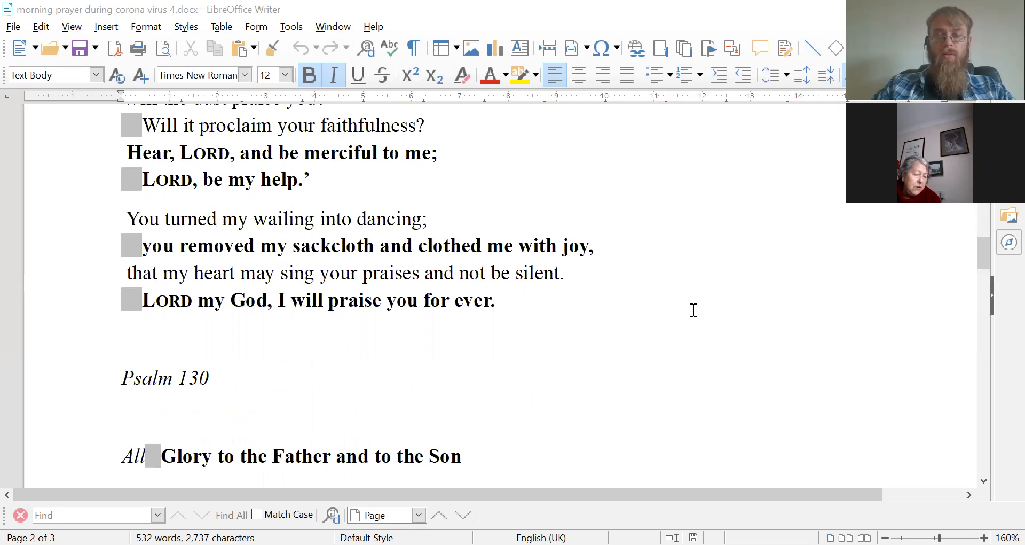
scroll(down, 3)
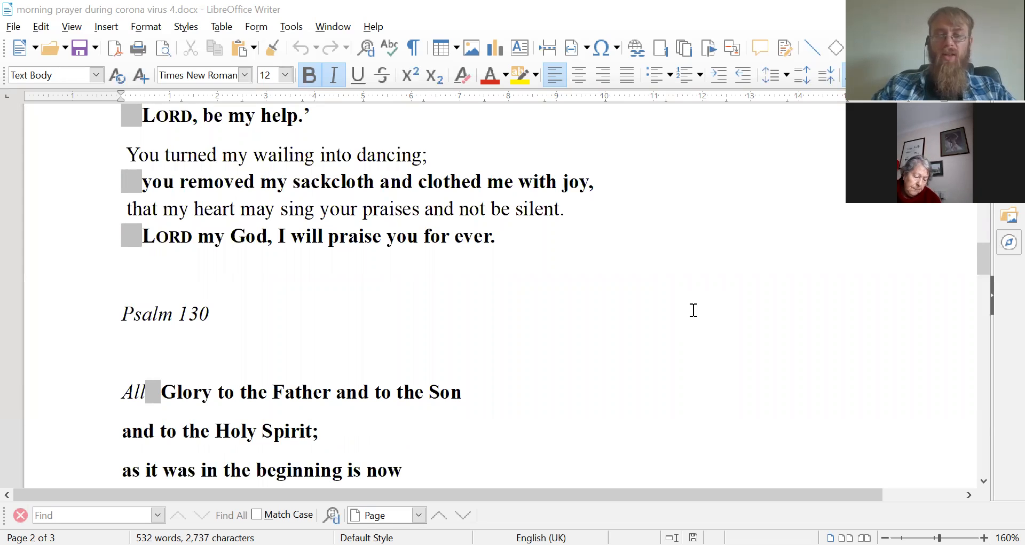
scroll(down, 3)
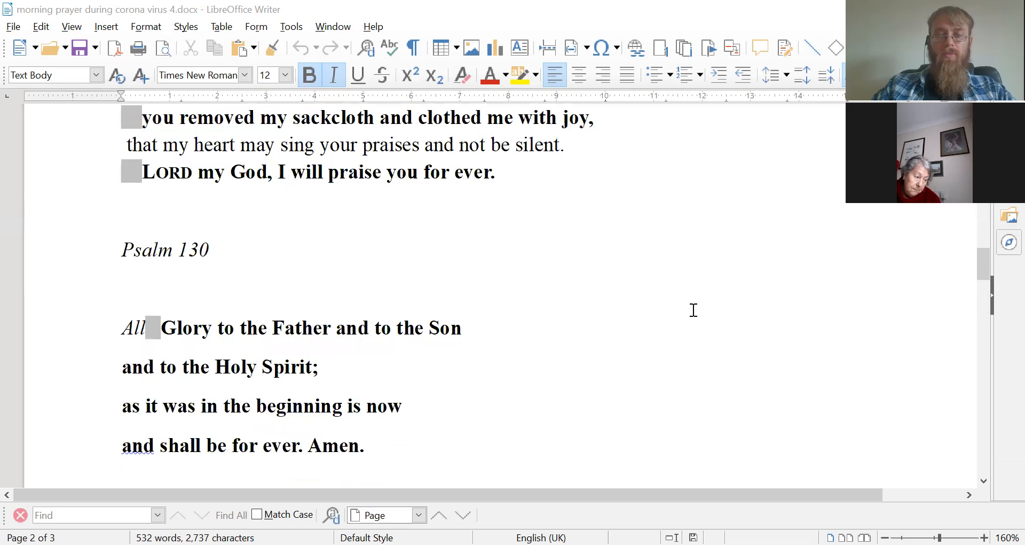
scroll(down, 3)
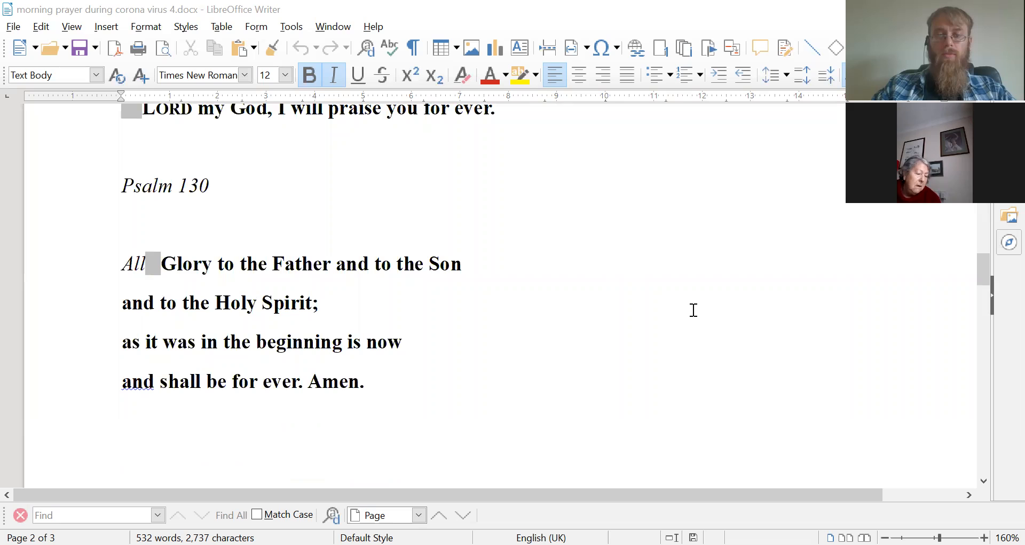
scroll(up, 3)
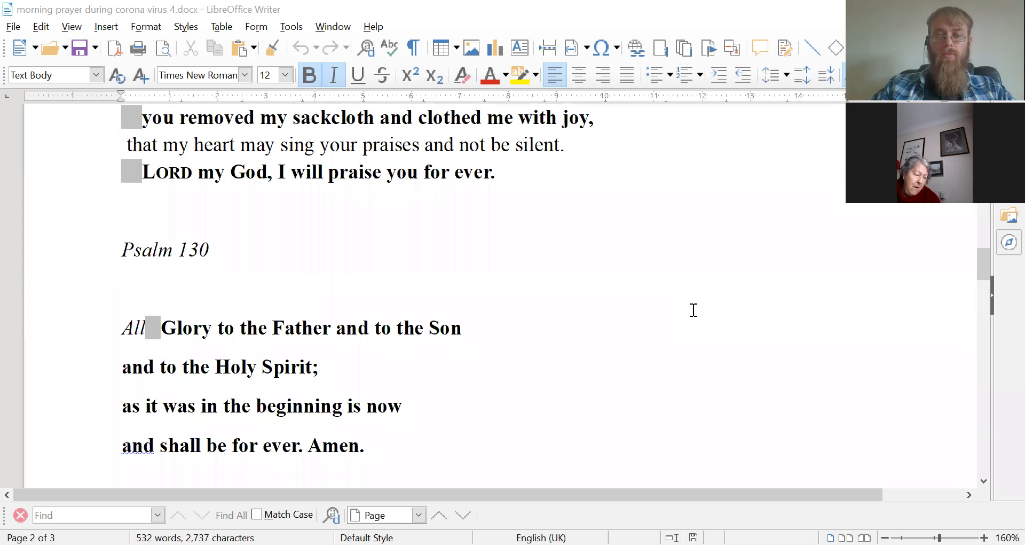
mouse_move(684, 267)
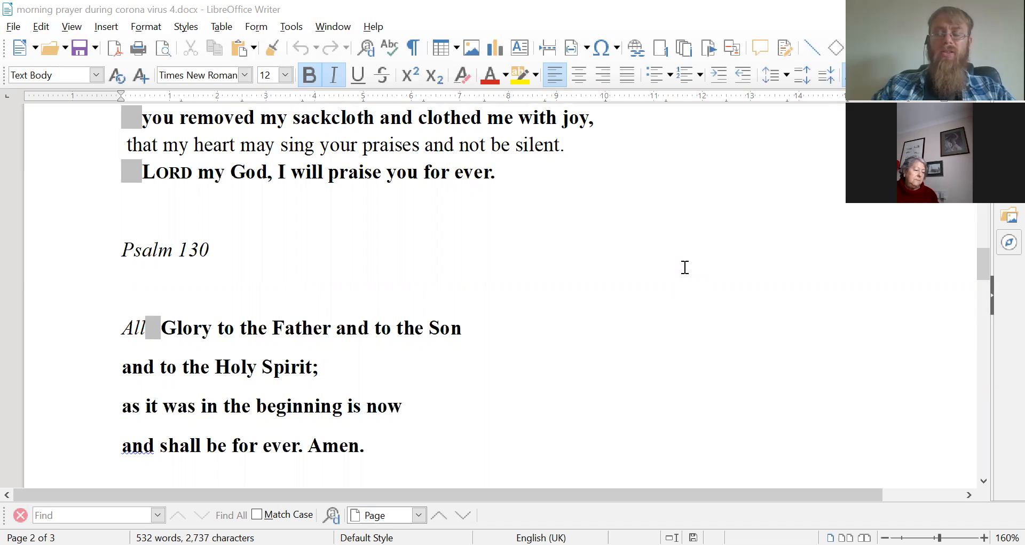
mouse_move(681, 252)
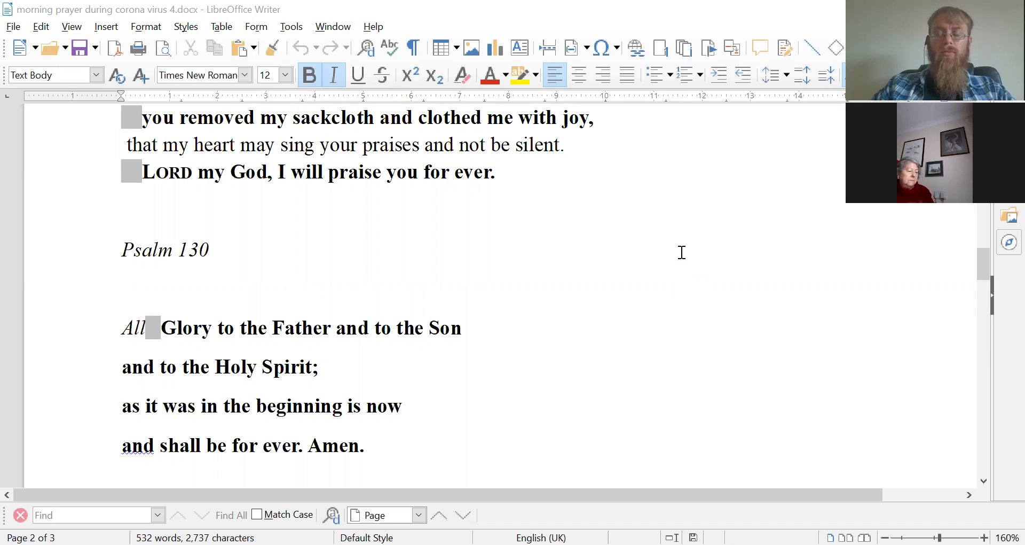
mouse_move(651, 194)
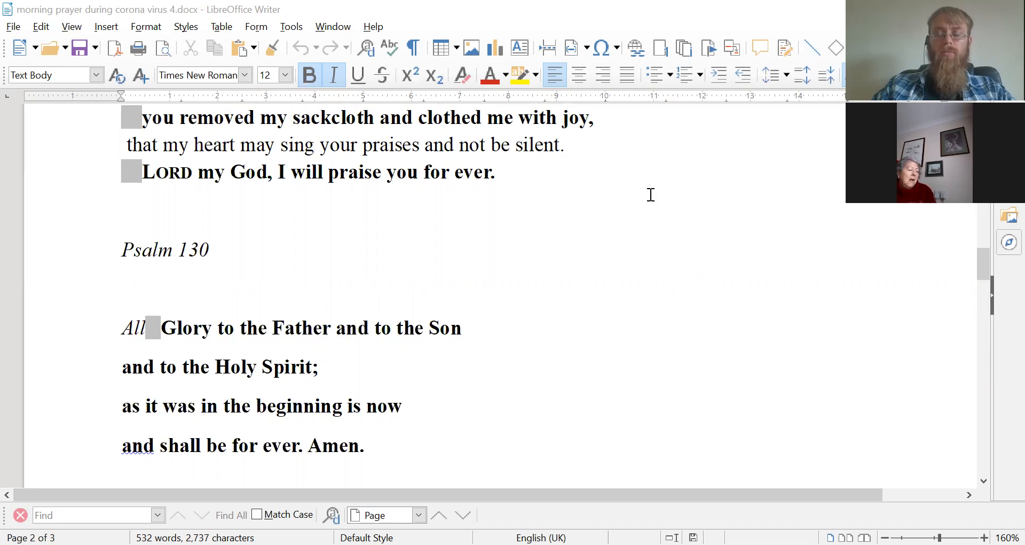